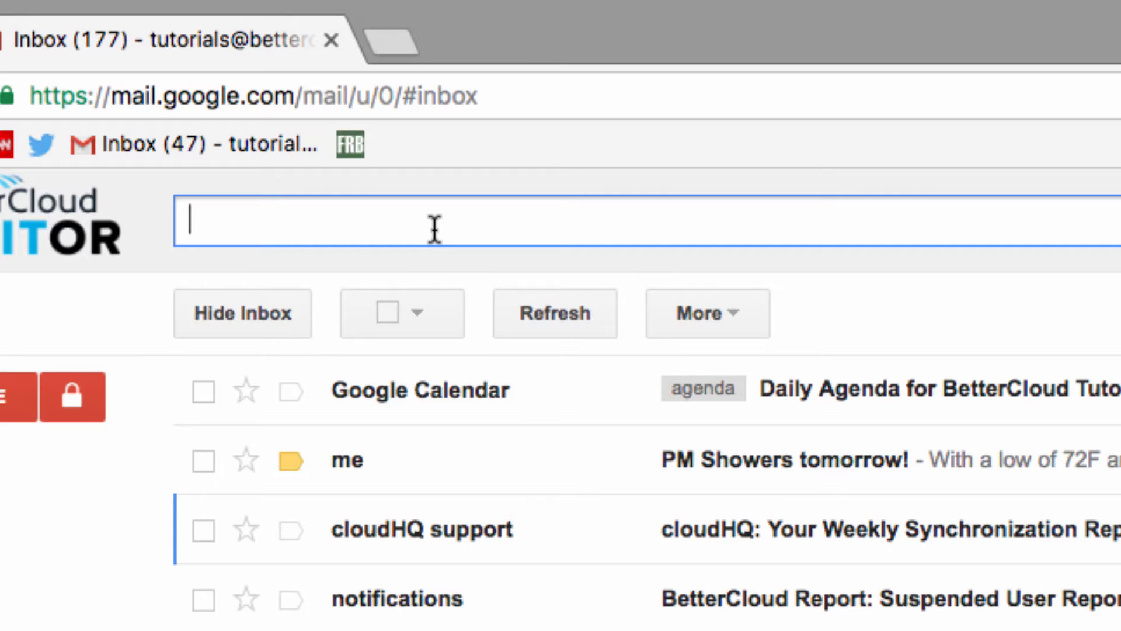
Sketch an example OR-with-parentheses query, then clear it from the search box.
text(OR)
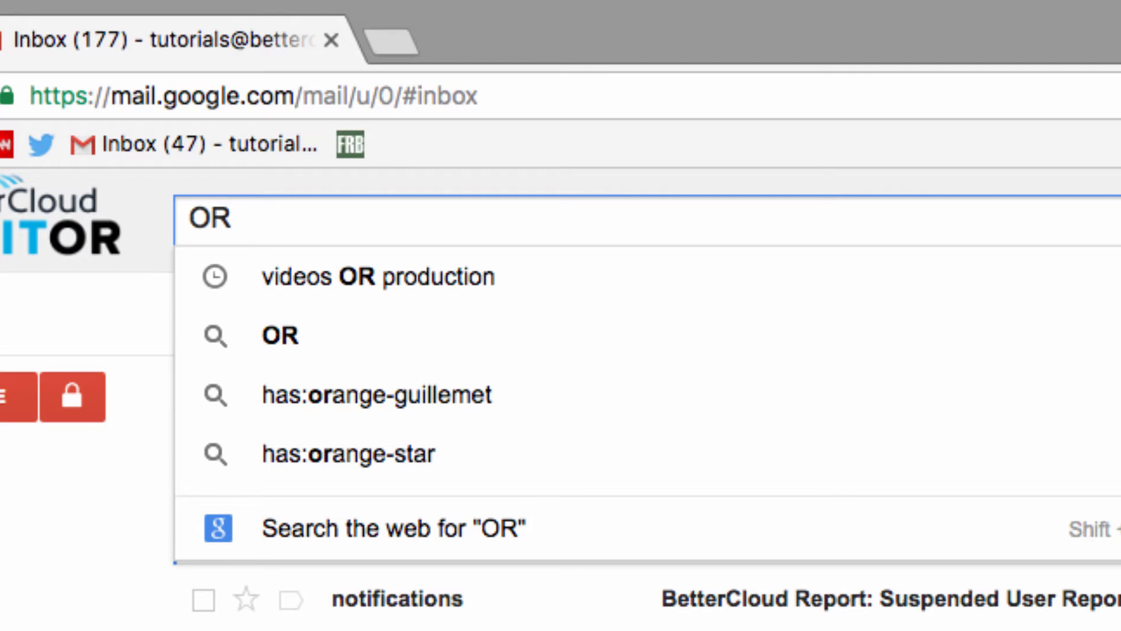
text(()
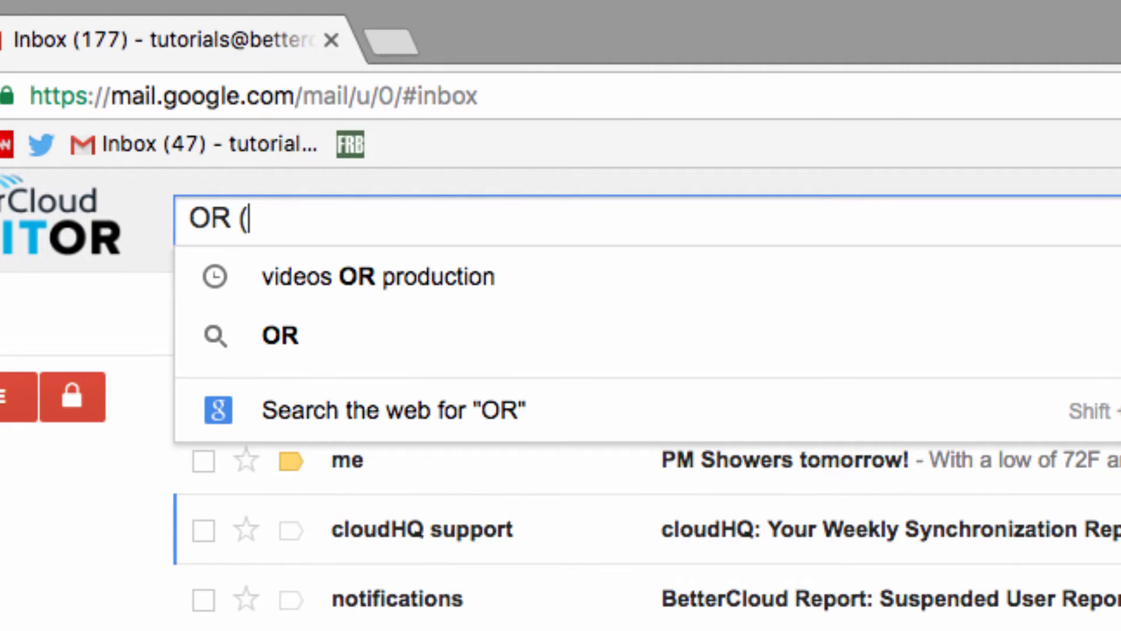
text())
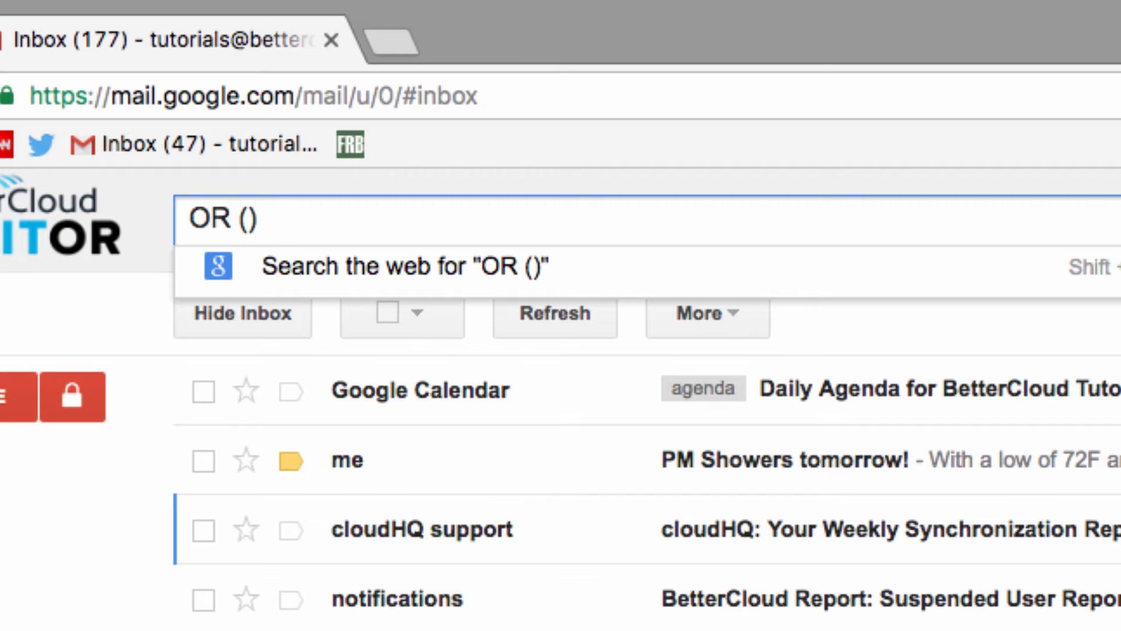
key(Backspace)
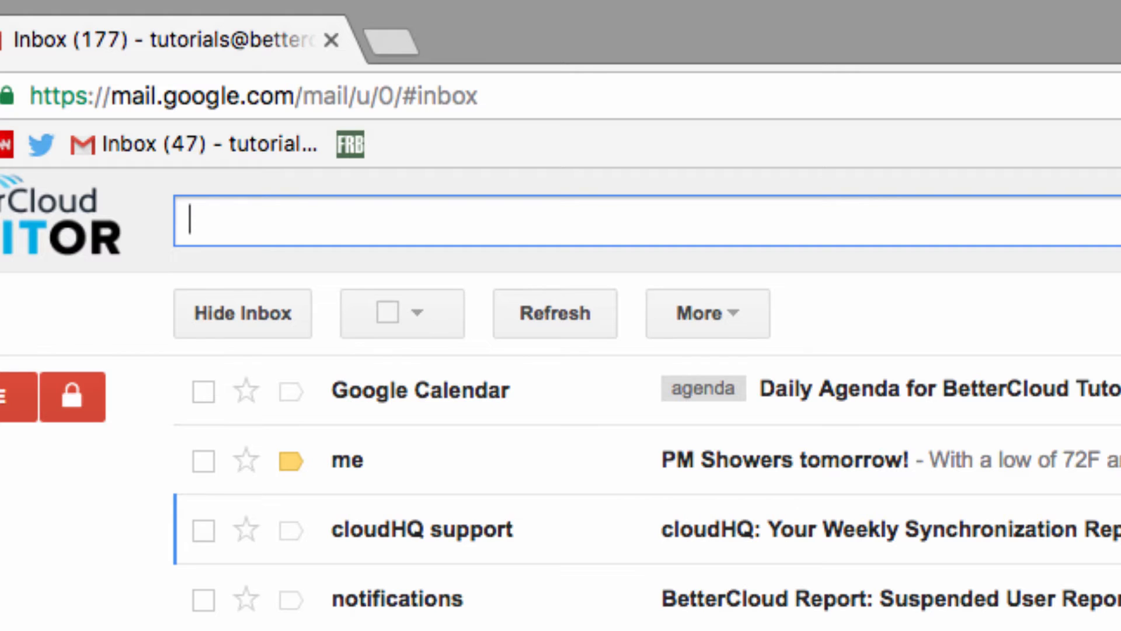
Search for starred messages mentioning video or website: IS: Starred (video OR website).
text(IS:)
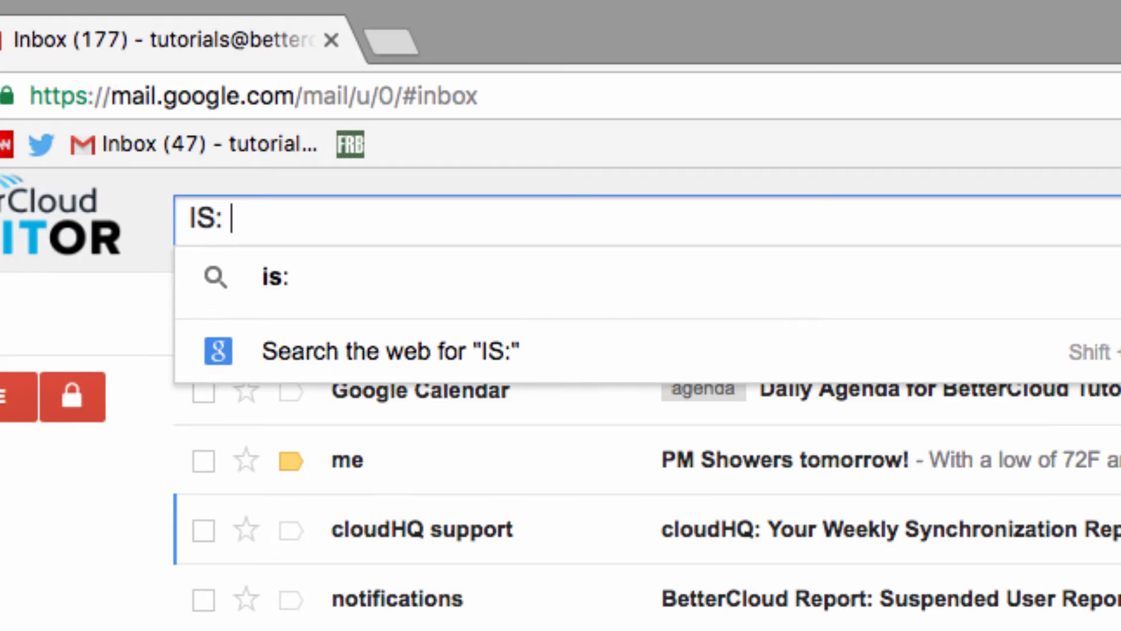
text(Starred)
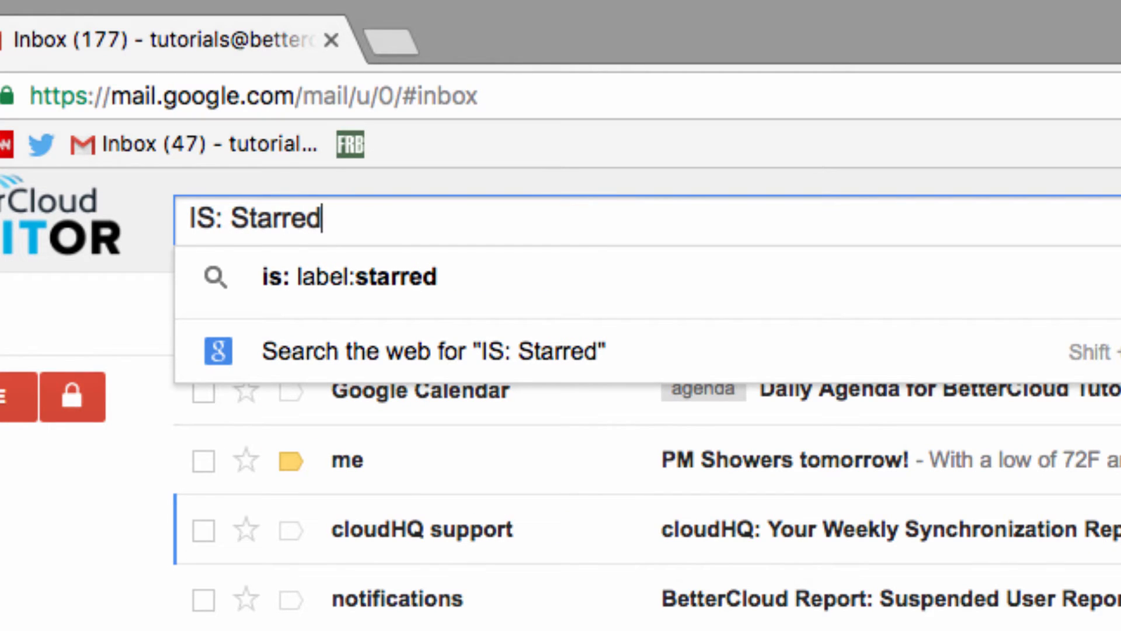
text(()
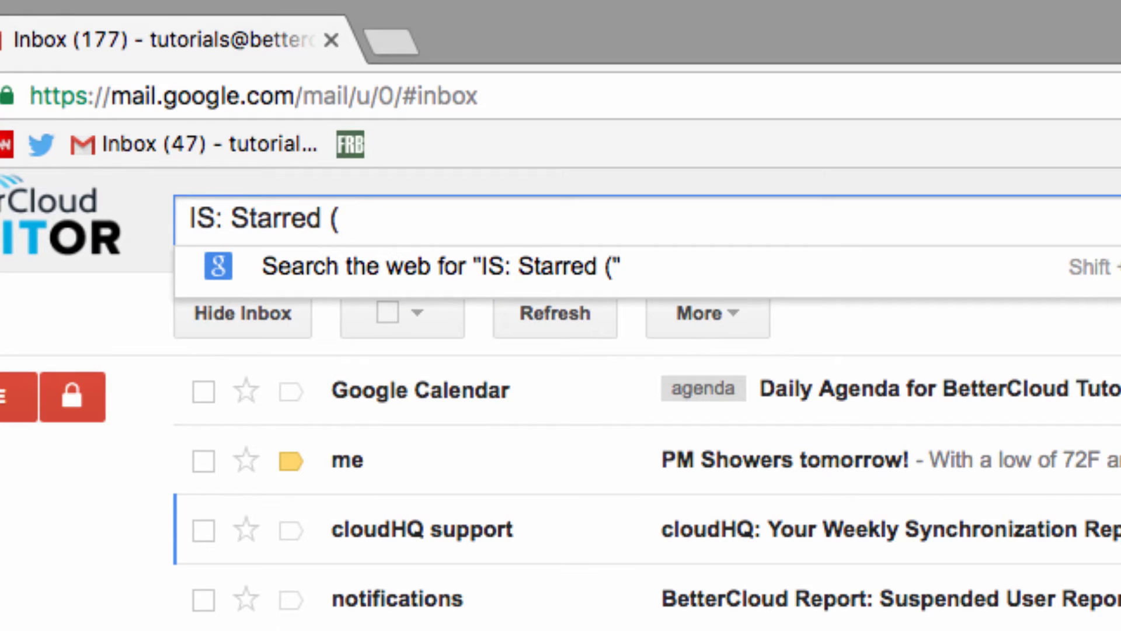
text(video O)
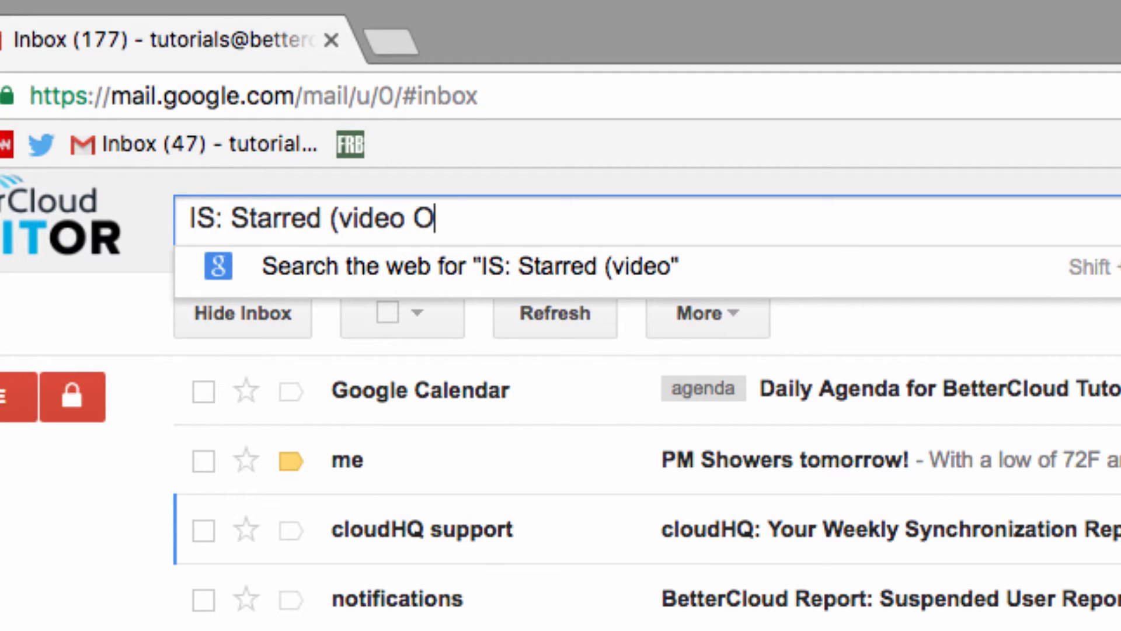
text(R website))
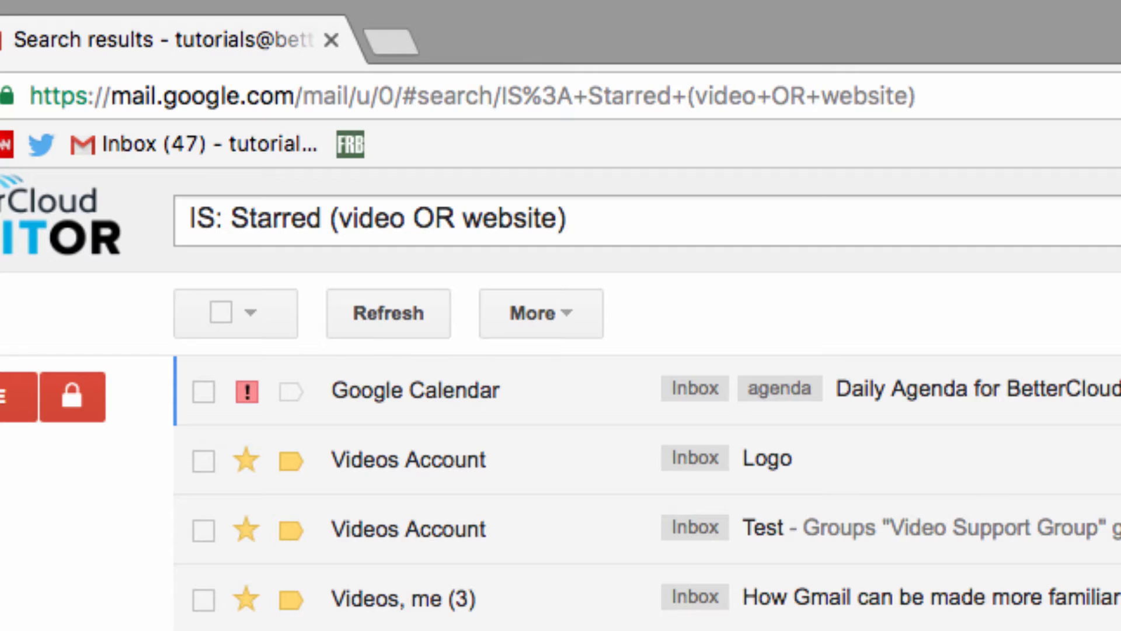
Extend the query with OR BetterCloud OR Test OR, then trim back to IS: Starred (video ).
text(OR)
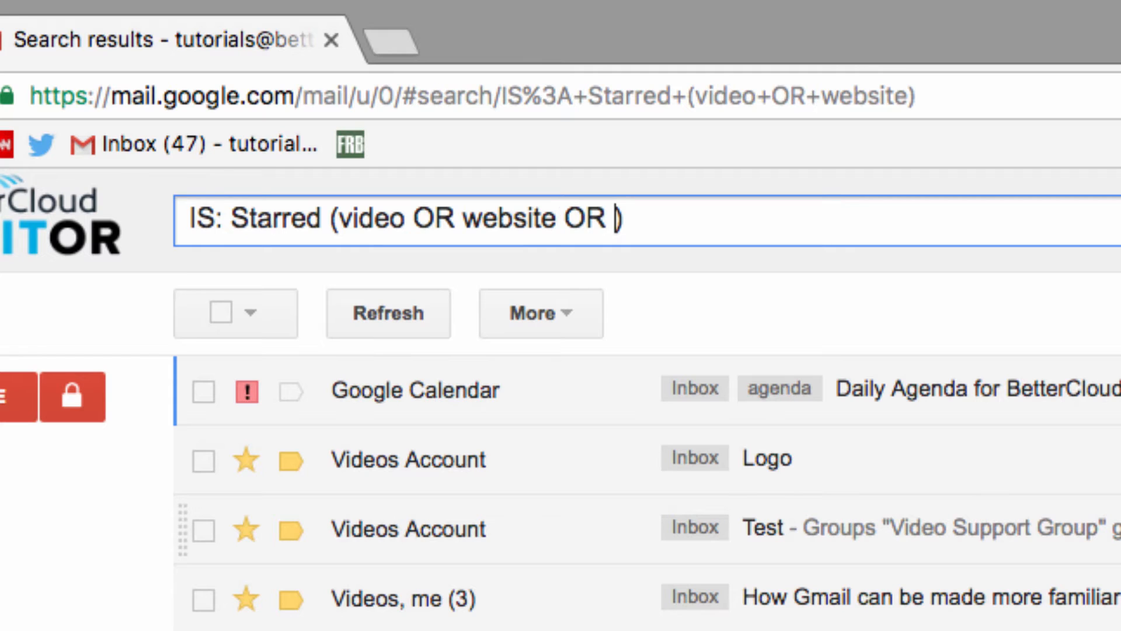
text(Be)
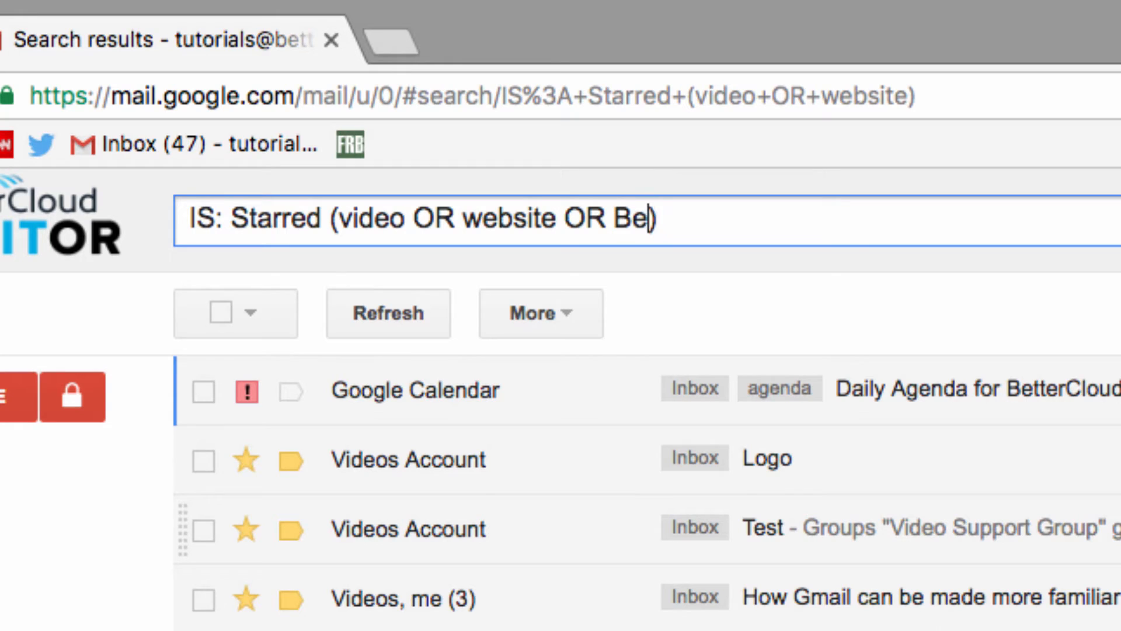
text(tterCloud OR Test OR)
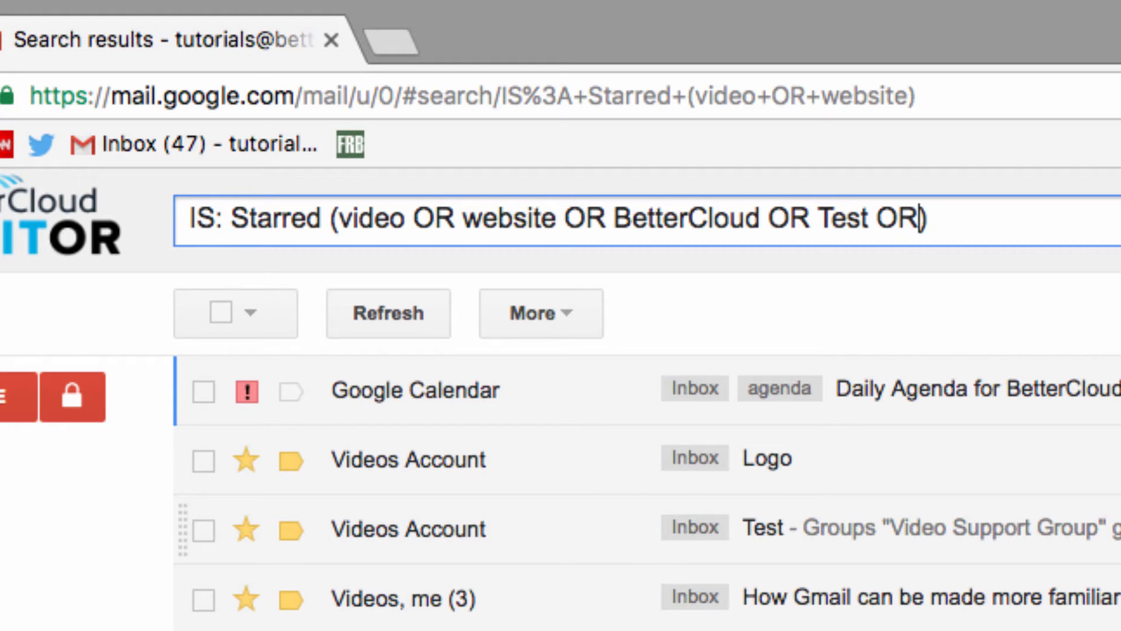
text(...)
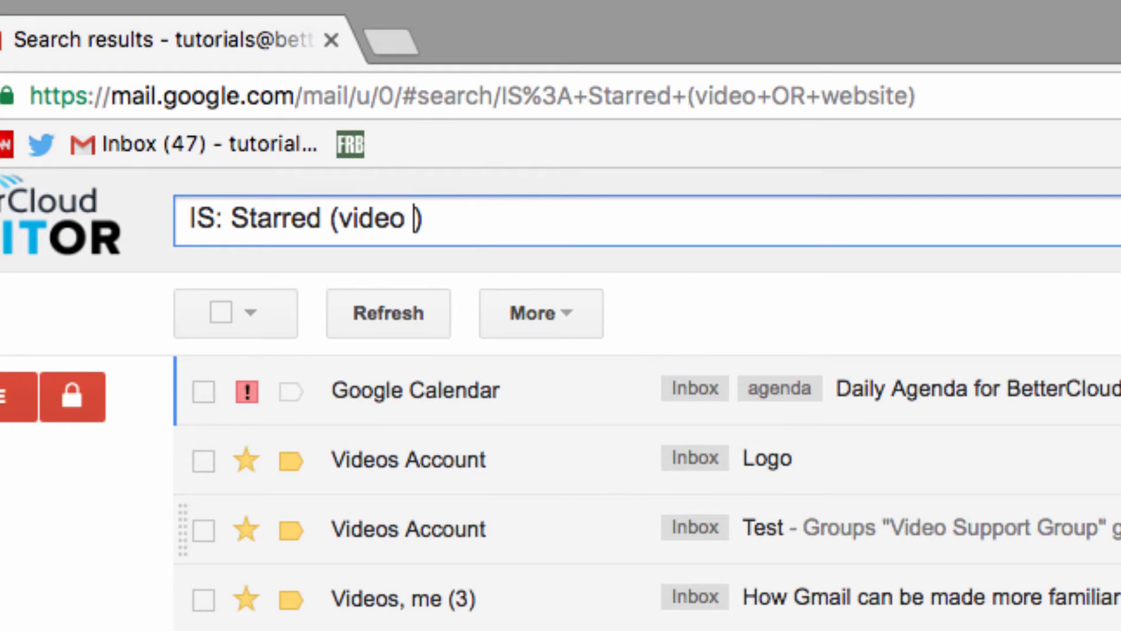
Run IS: Starred (video AND Website), then begin a new is: important query.
text(AND)
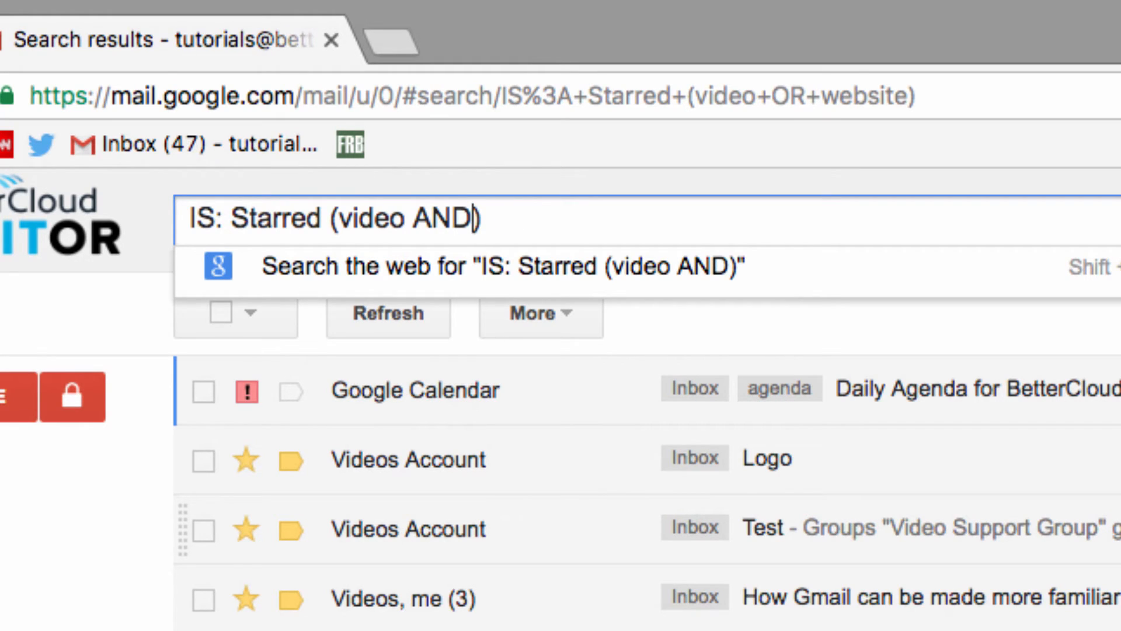
text(" ")
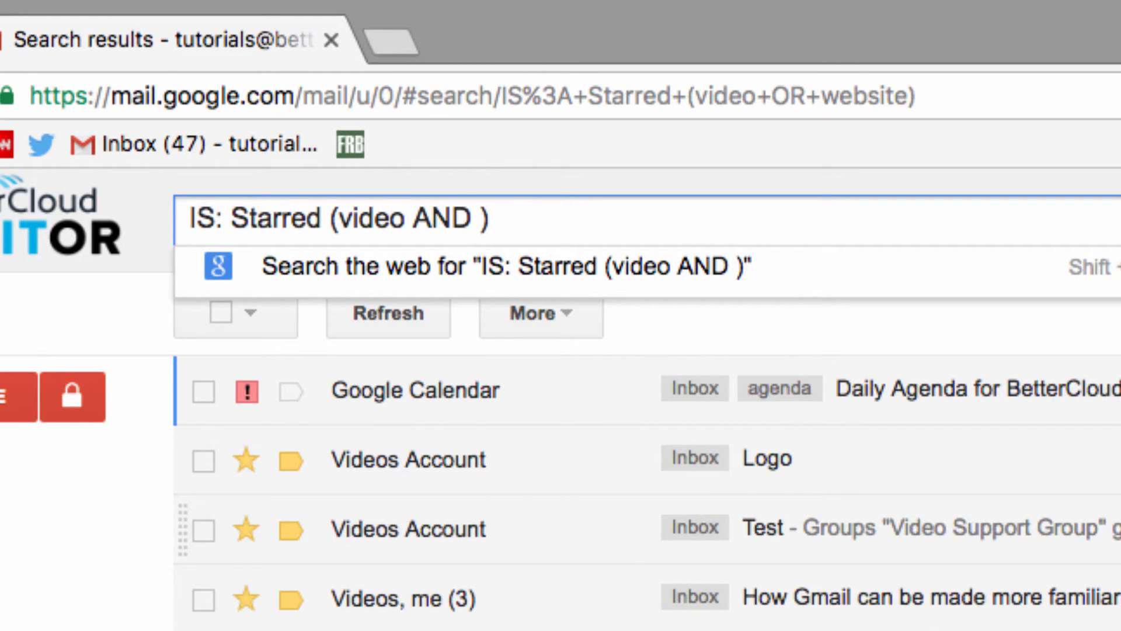
text(Website)
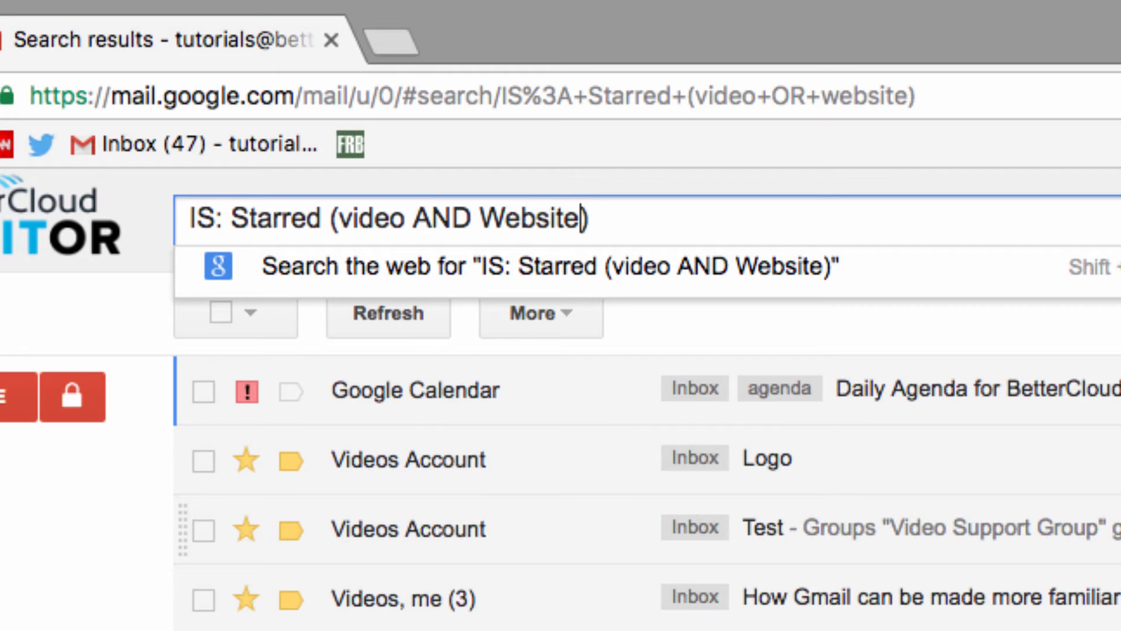
key(Enter)
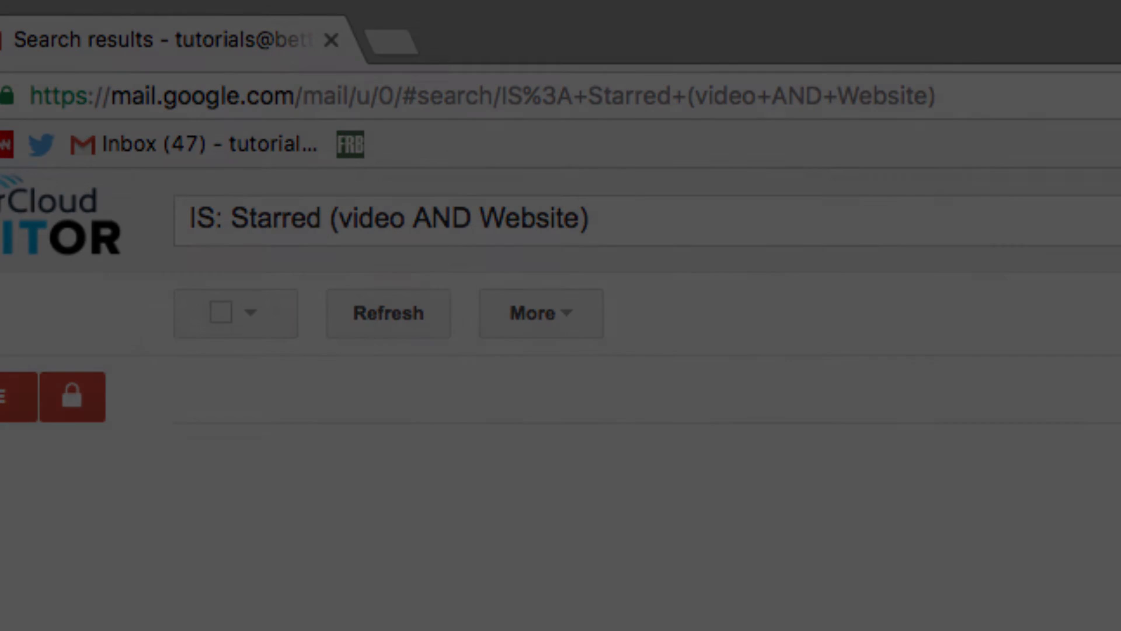
click(393, 219)
text(is: important)
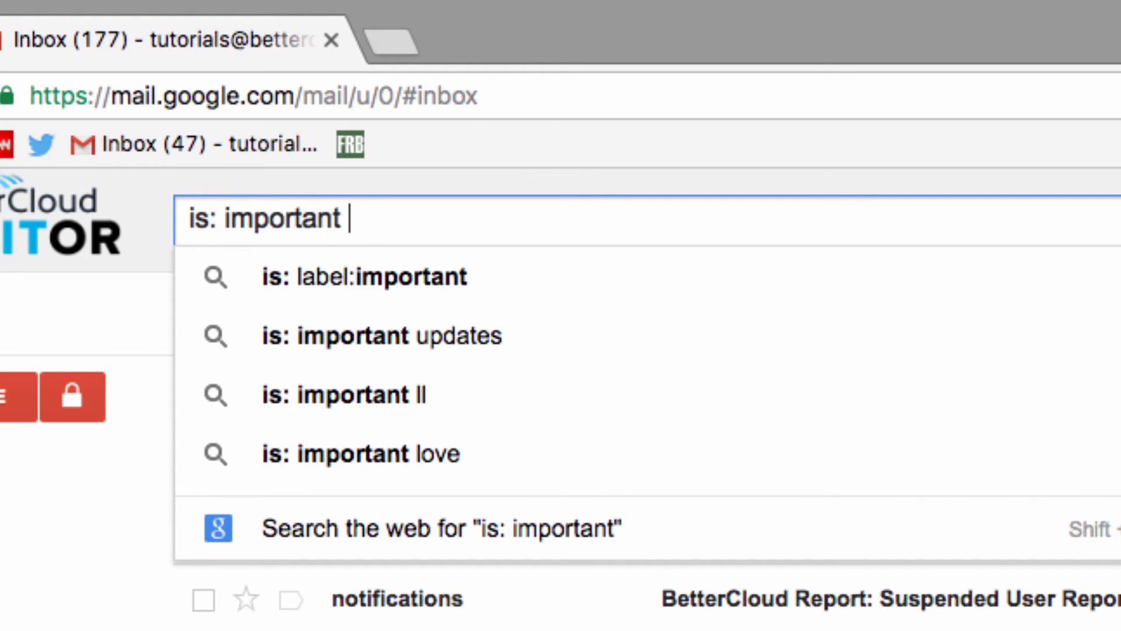
Run the search is: important is:unread for important, unread messages.
text(unread)
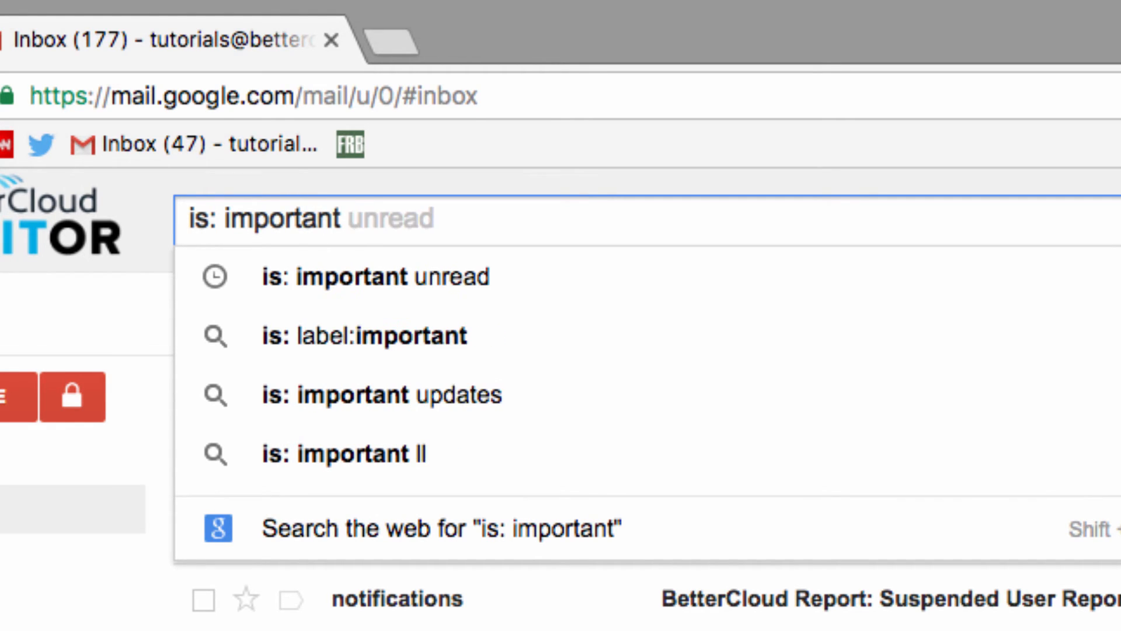
text(is:unread)
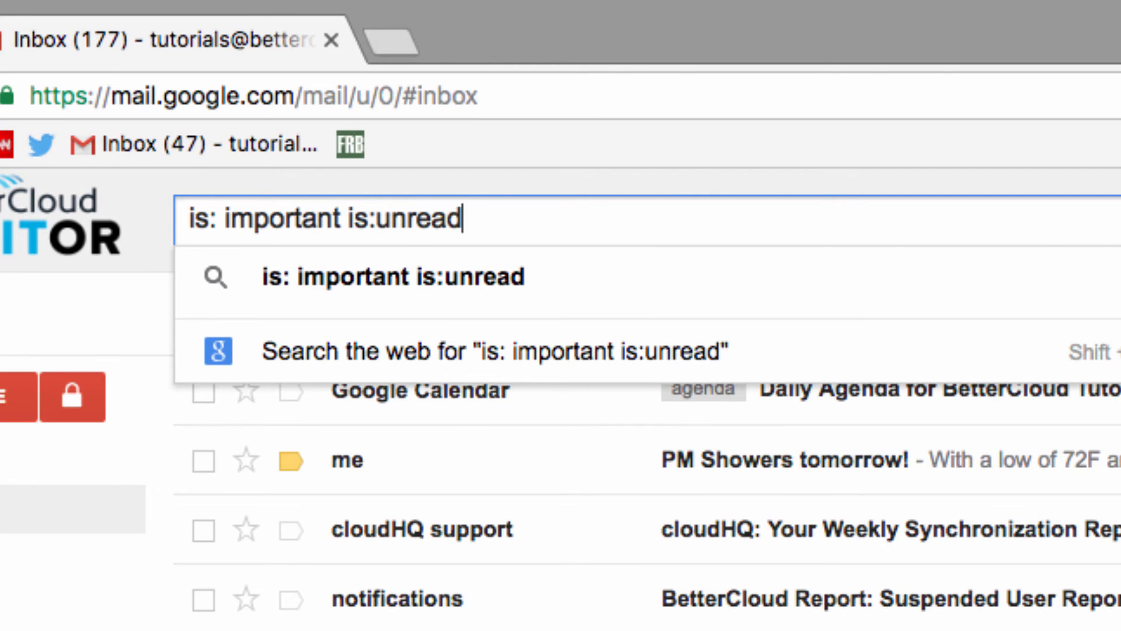
key(Enter)
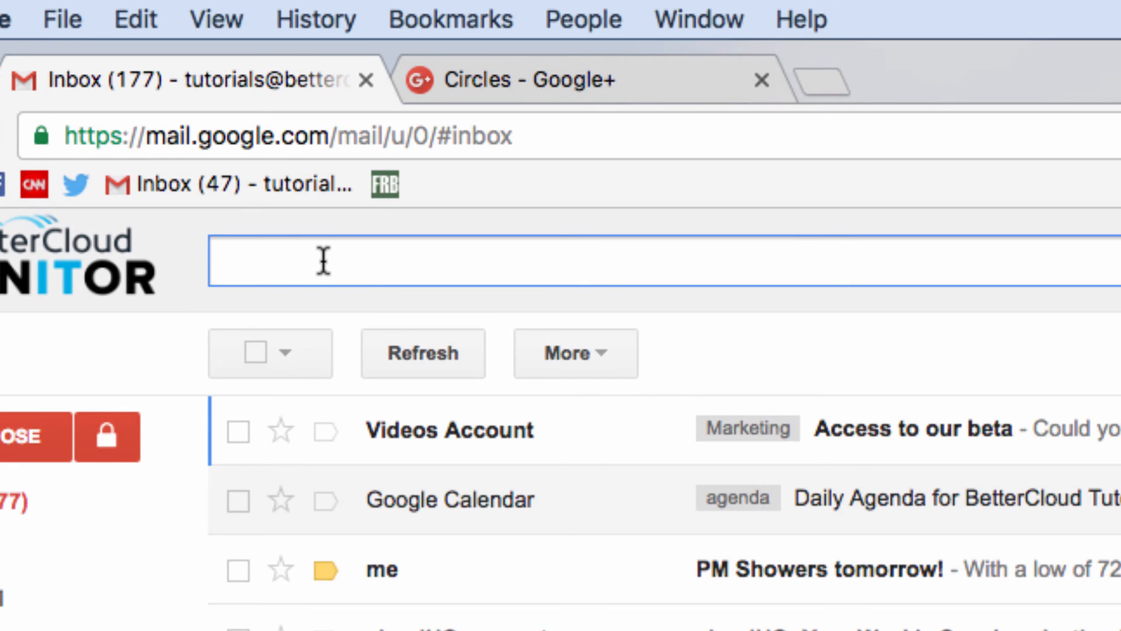
Search circle:"bettercloud monitor" "access to our beta" to find the Videos Account message.
text(circle:")
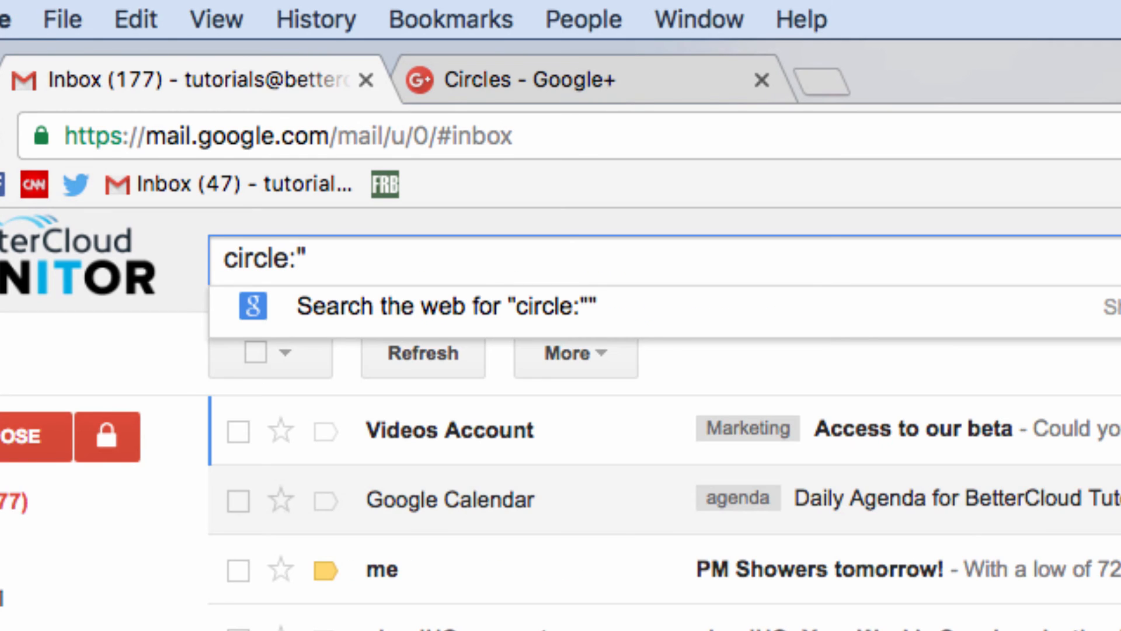
text(bettercloud)
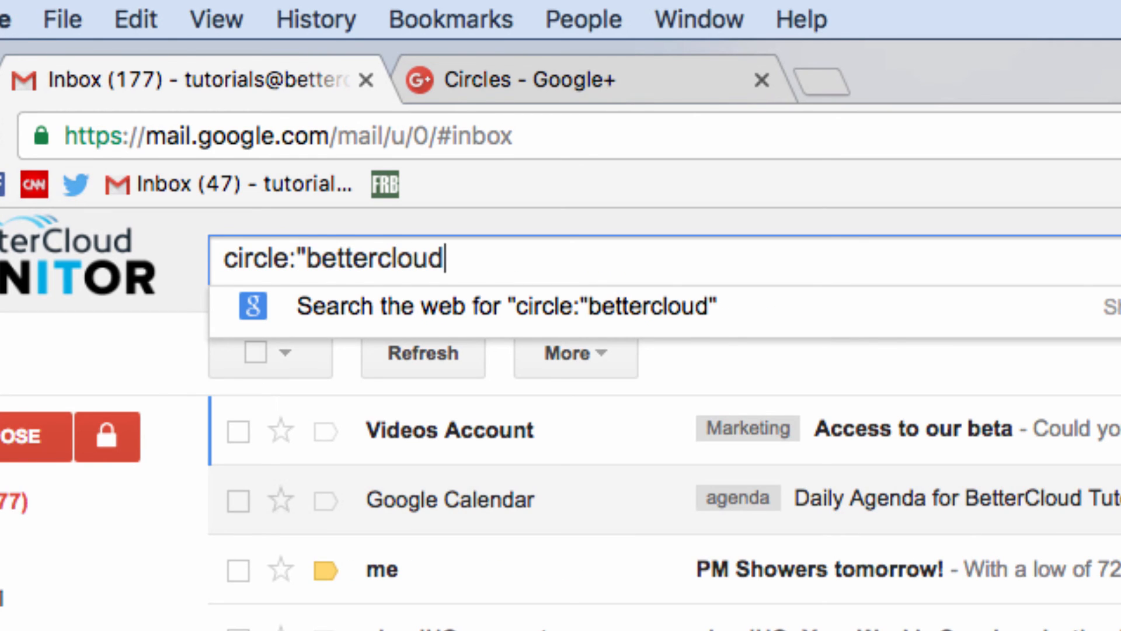
text(monitor")
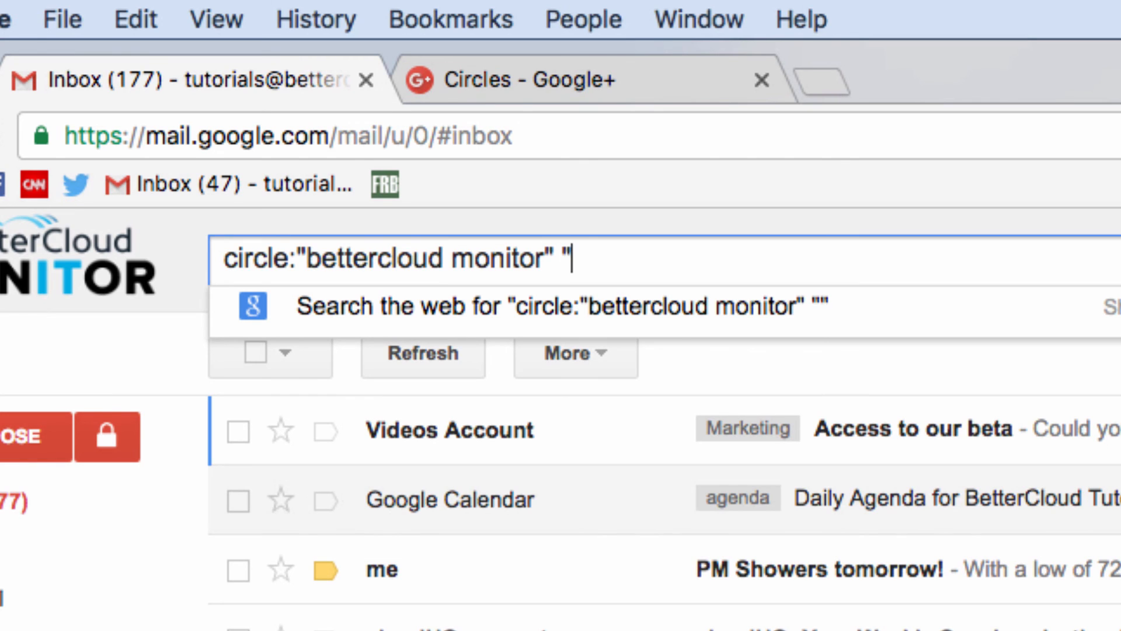
text(access t)
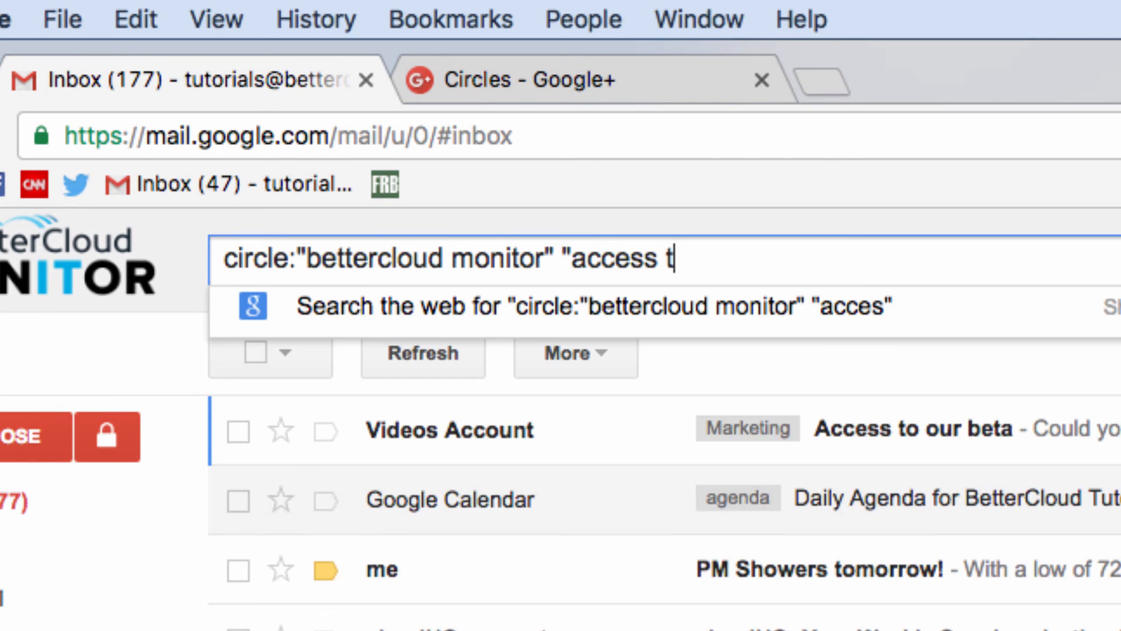
key(Enter)
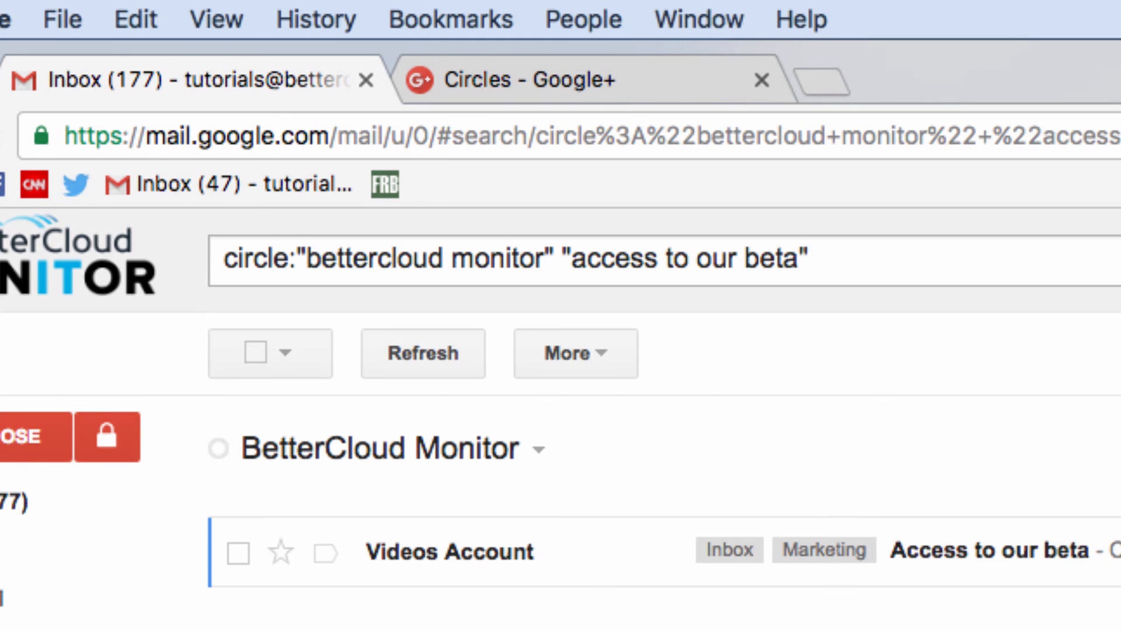